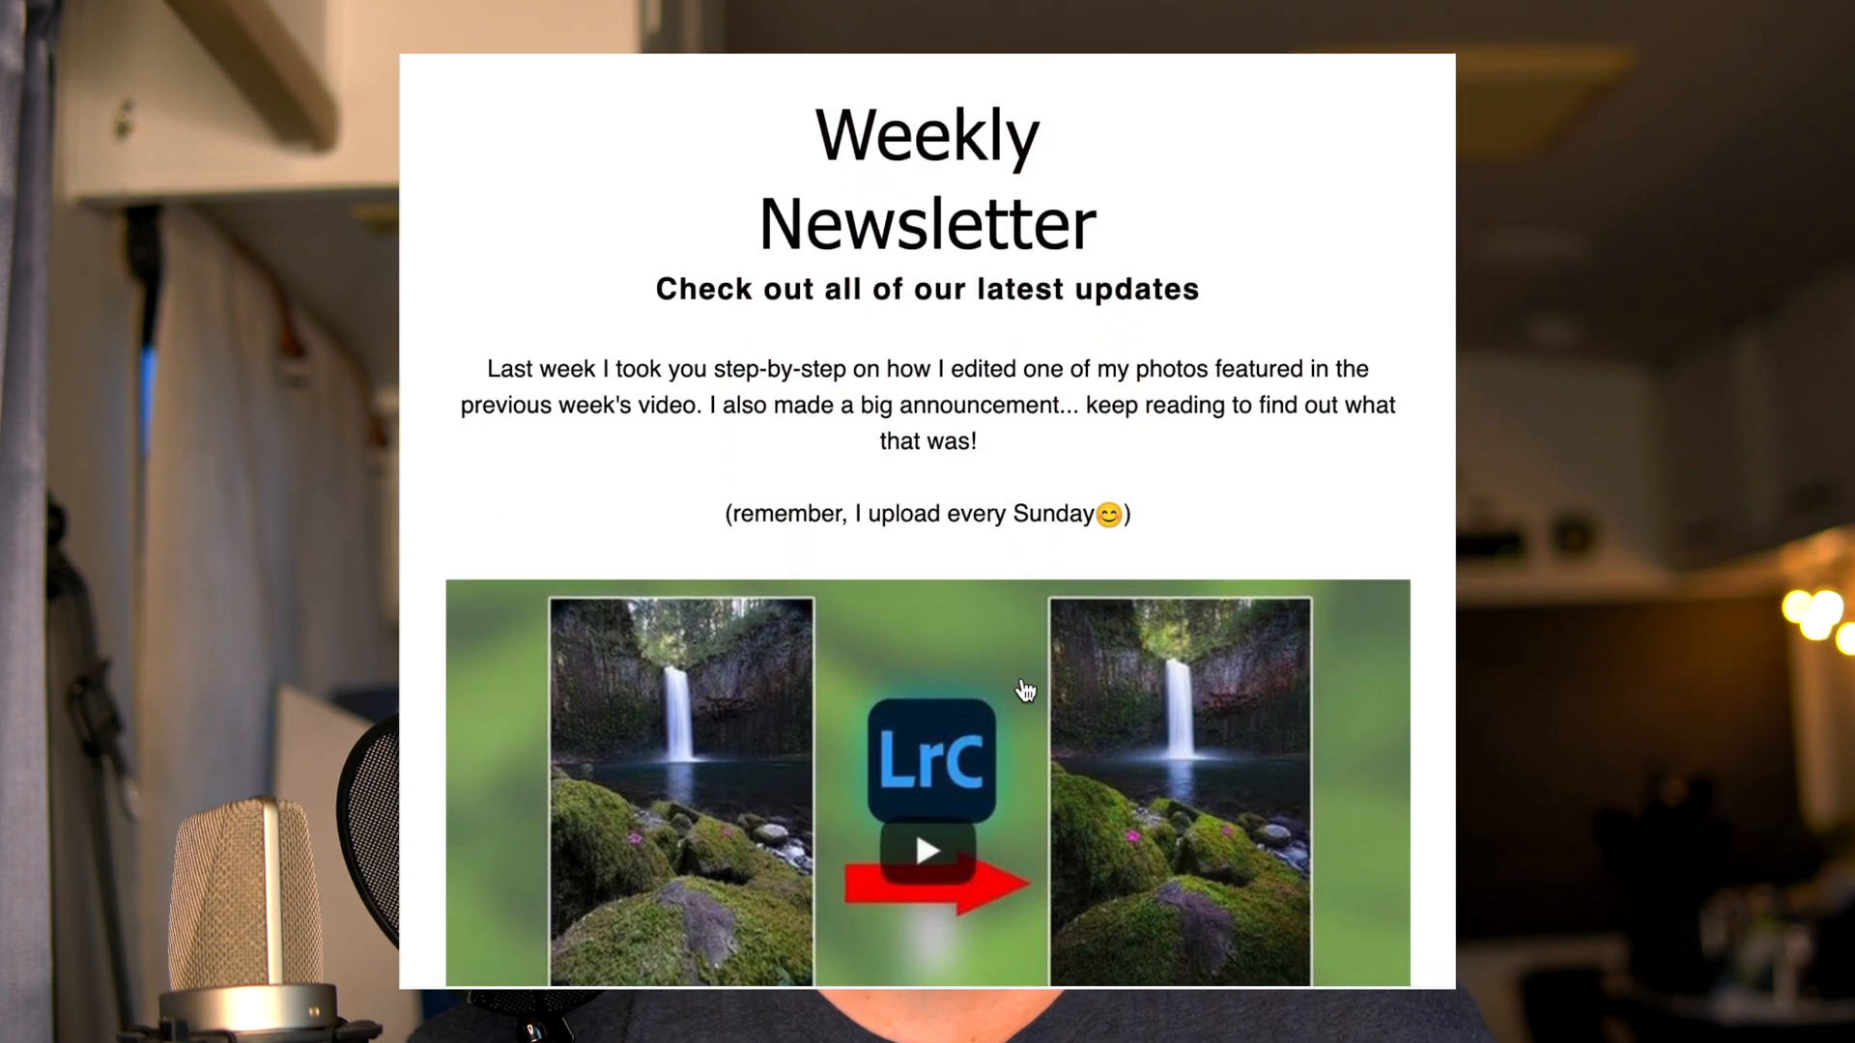
pyautogui.scroll(-3)
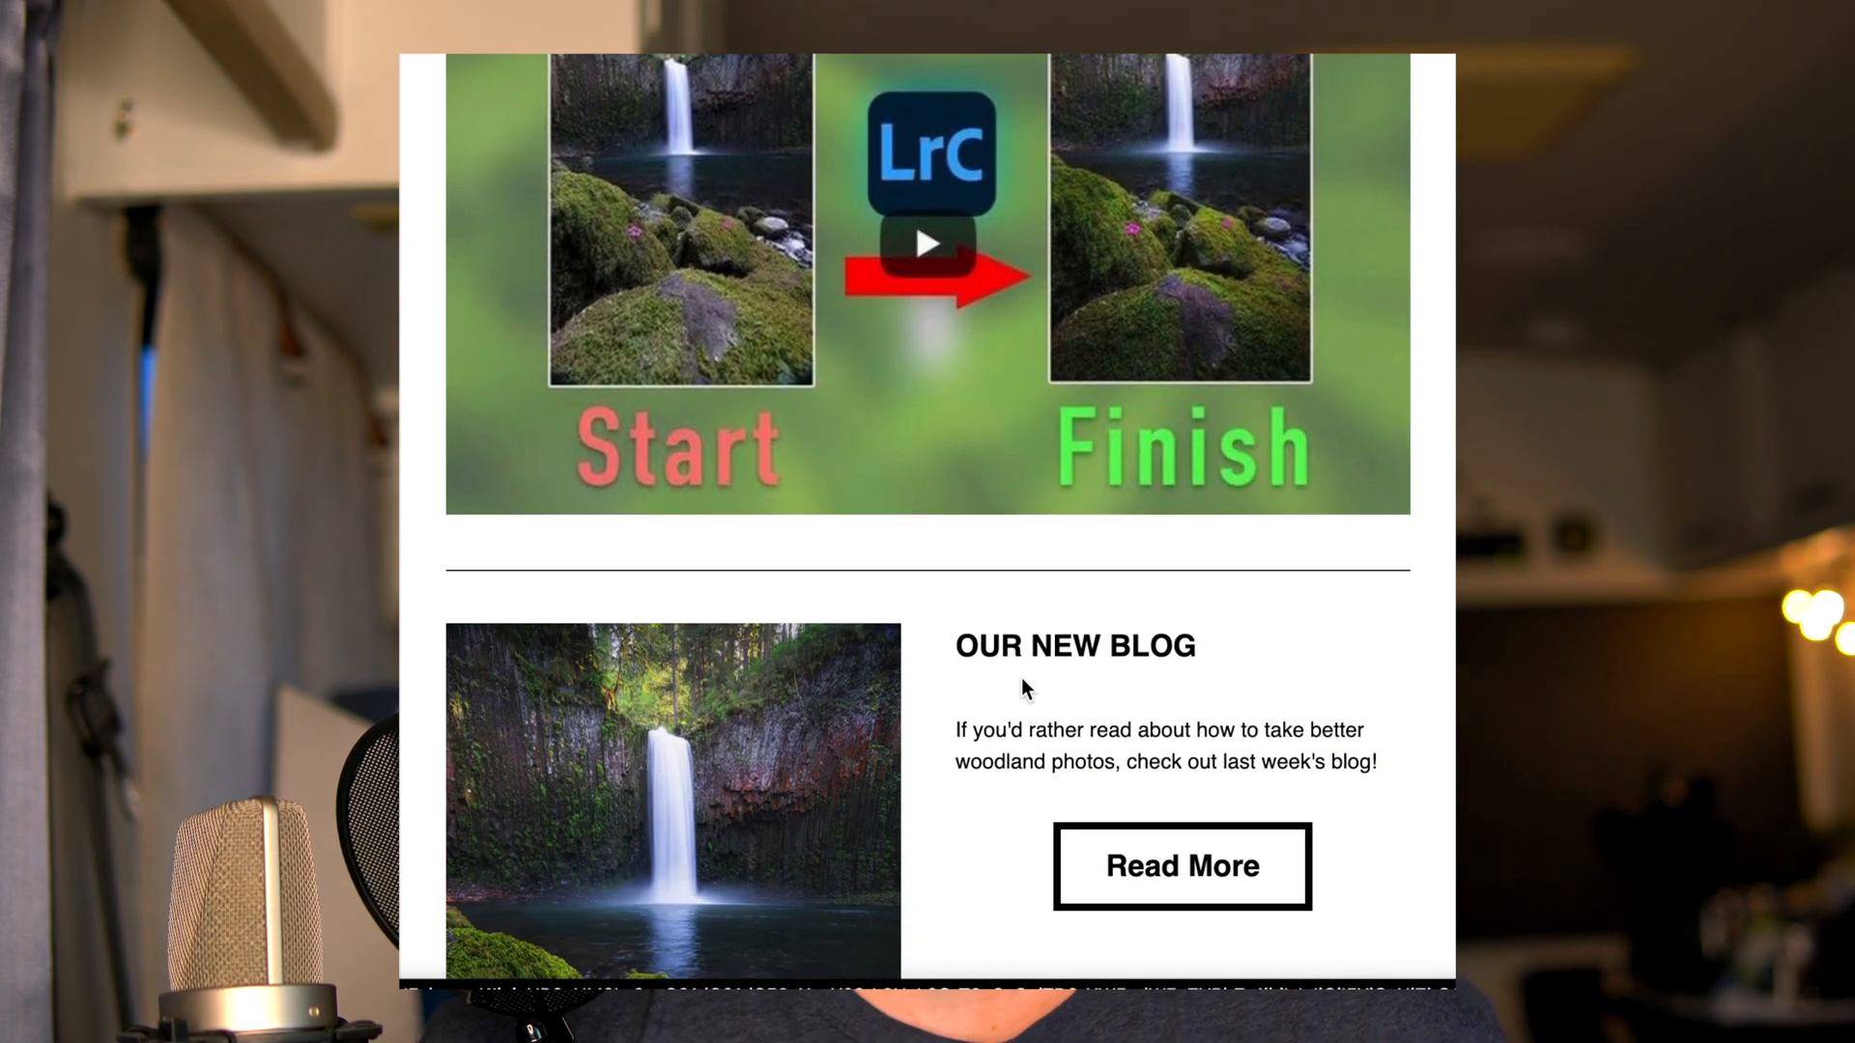